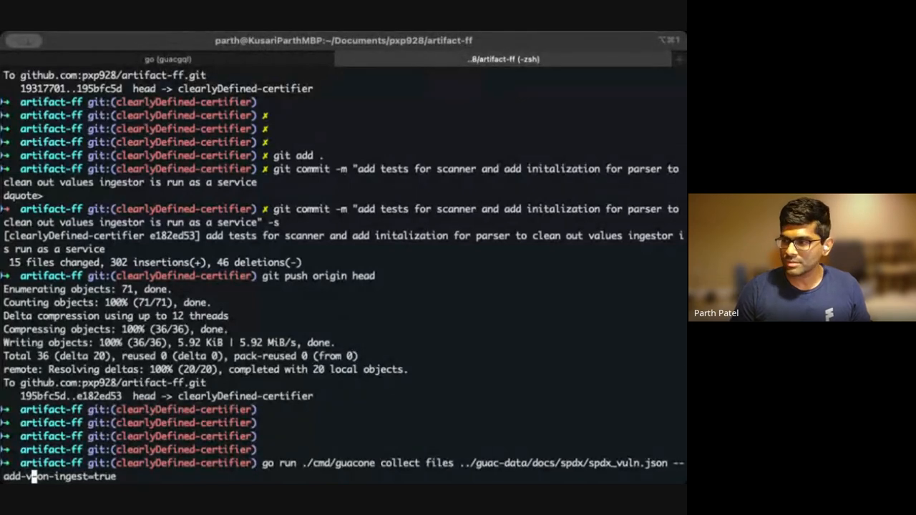
- Finish the guacone collect command for spdx_vuln.json with --add-vuln-on-ingest=true
{"action": "type", "text": "uln"}
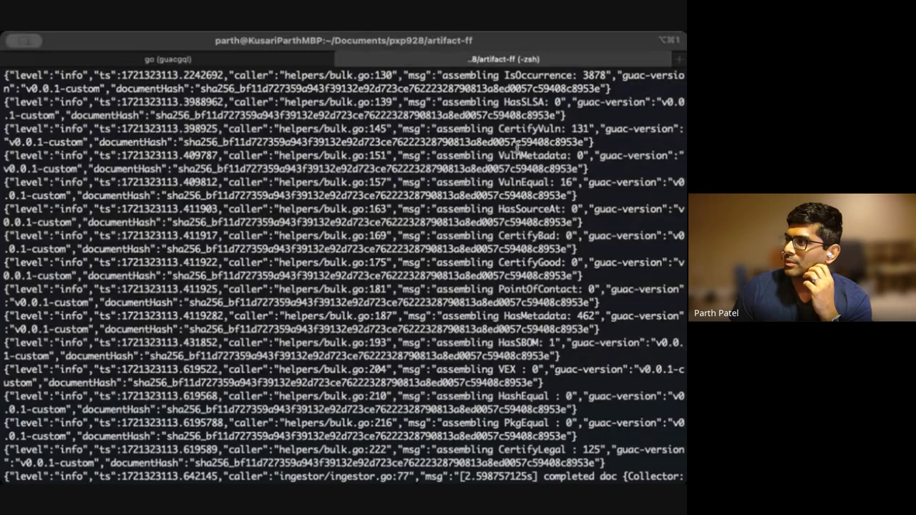
- Highlight the 'assembling Vulnerability: 33' log line in the ingest output
{"action": "double_click", "coordinate": [344, 135]}
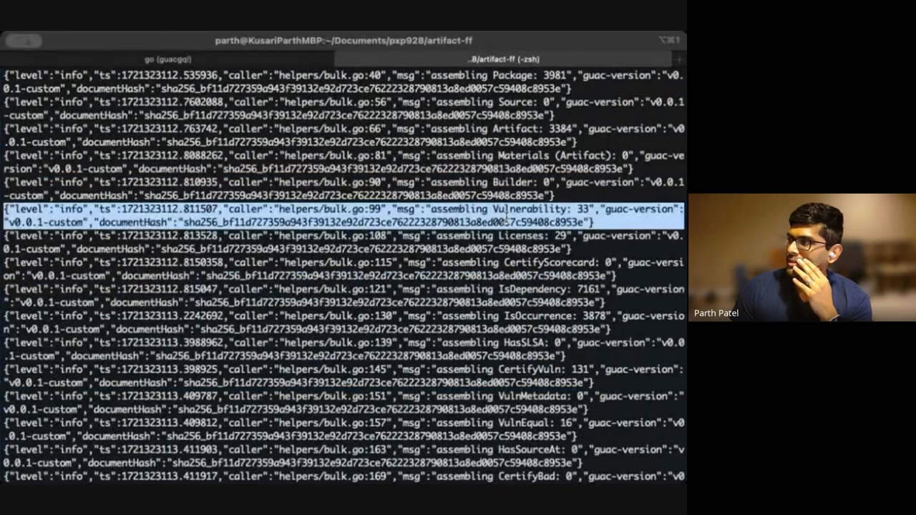
{"action": "scroll", "scroll_direction": "down", "scroll_amount": 3}
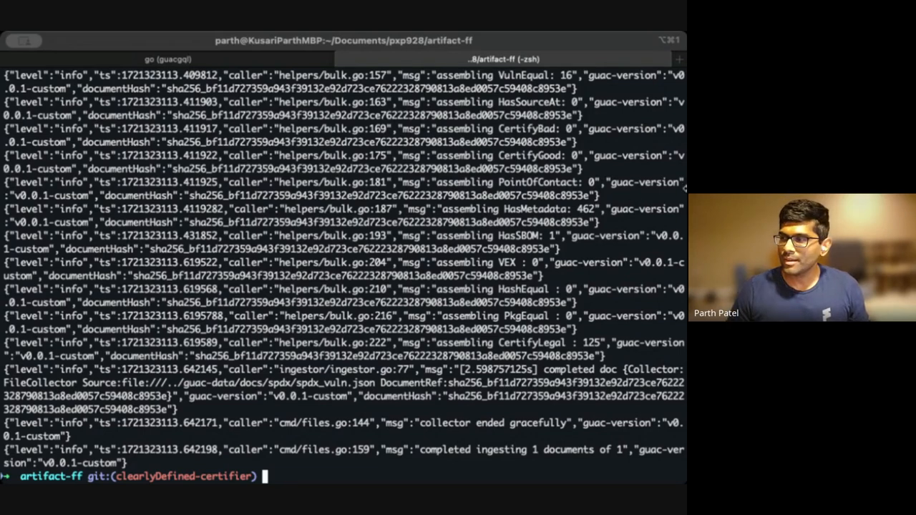
{"action": "mouse_move", "coordinate": [437, 320]}
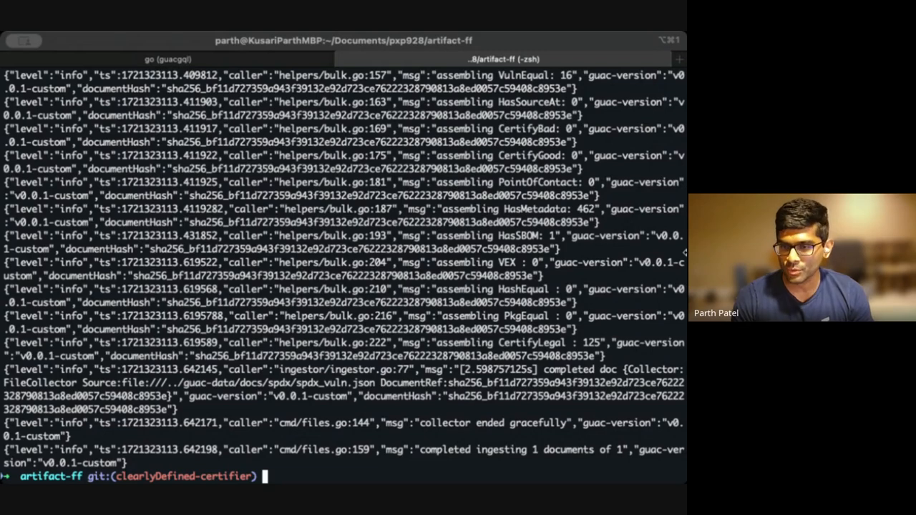
- Run guacone collect files on spdx_vuln.json with --add-license-on-ingest=true
{"action": "type", "text": "go run ./cmd/guacone collect files ../guac-data/docs/spdx/spdx_vuln.json --add-vuln-on-ingest=true"}
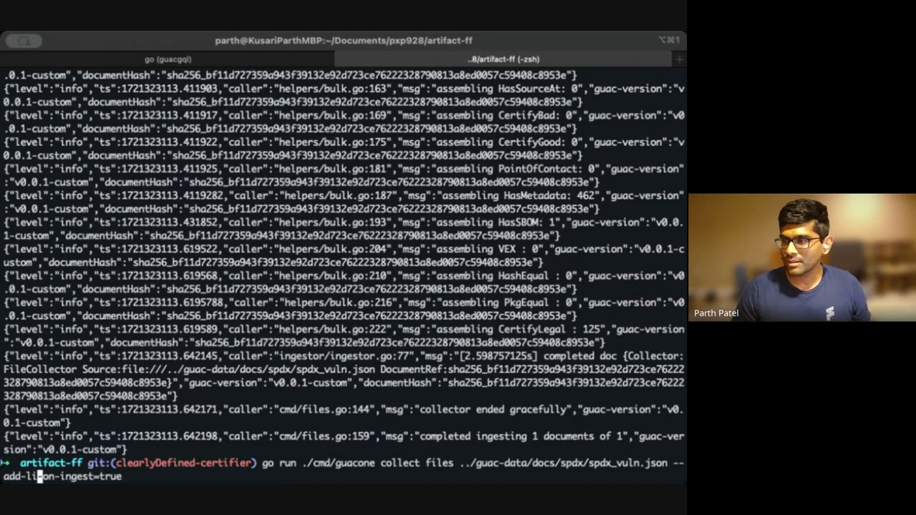
{"action": "key", "text": "enter"}
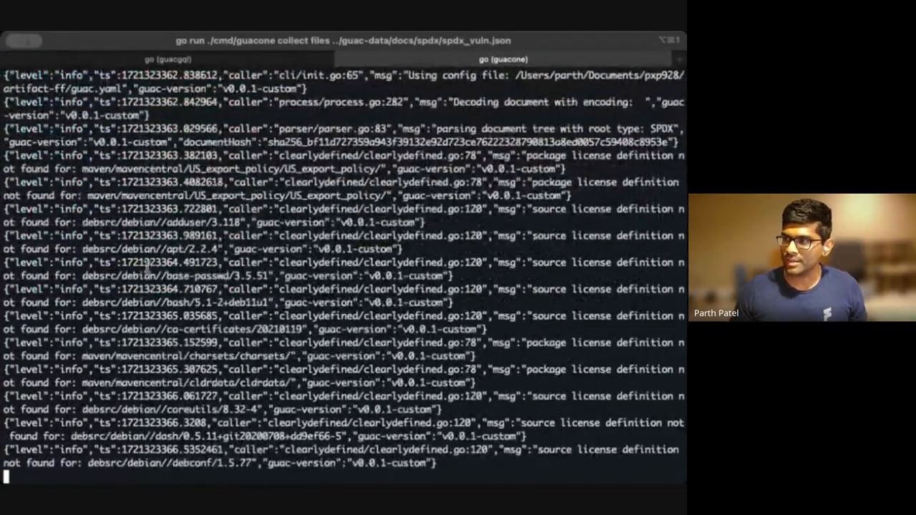
- Follow the ClearlyDefined license lookups until ingestion reports 194 CertifyLegal records
{"action": "scroll", "scroll_direction": "down", "scroll_amount": 3}
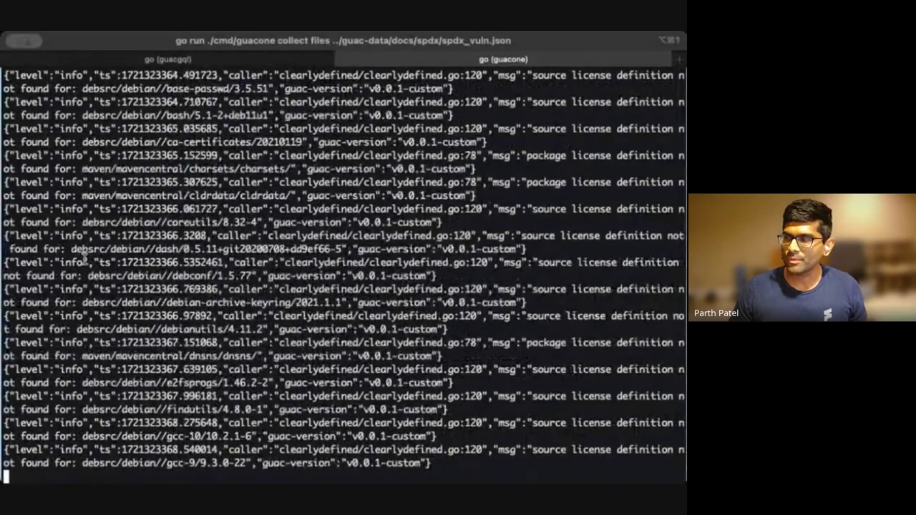
{"action": "scroll", "scroll_direction": "down", "scroll_amount": 3}
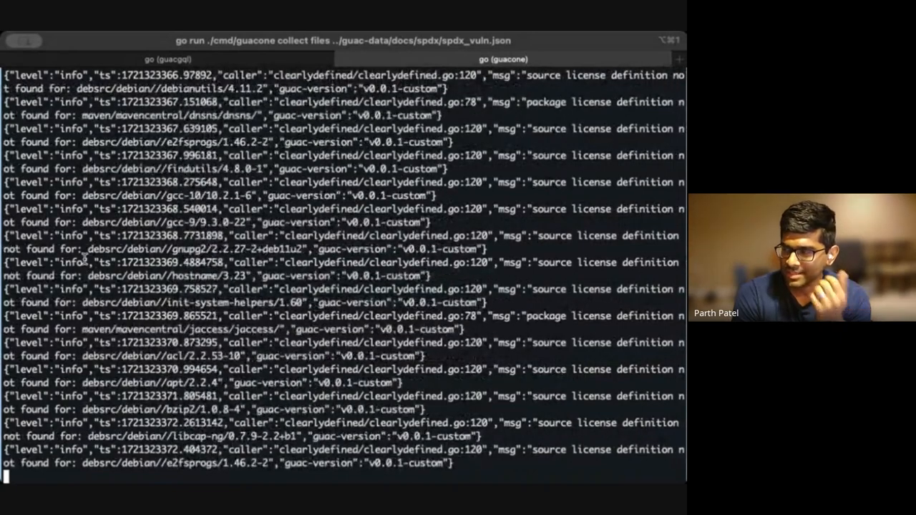
{"action": "scroll", "scroll_direction": "down", "scroll_amount": 3}
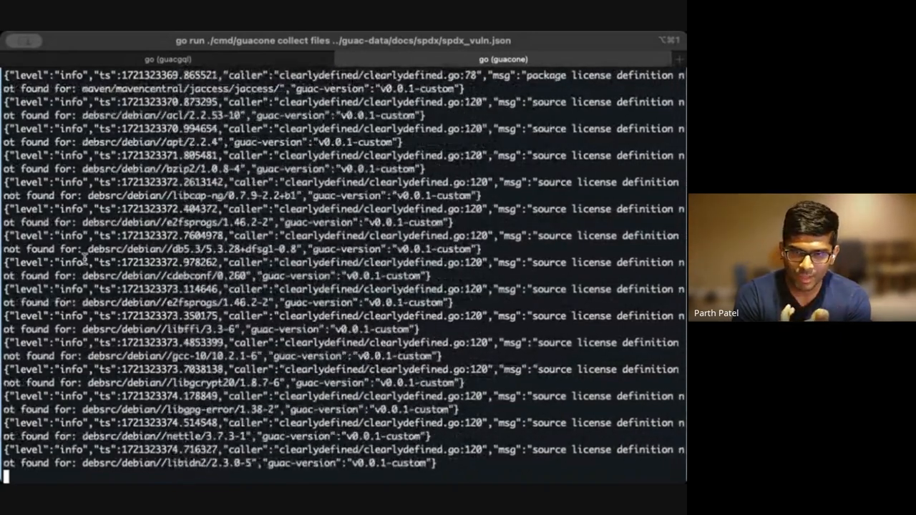
{"action": "scroll", "scroll_direction": "down", "scroll_amount": 3}
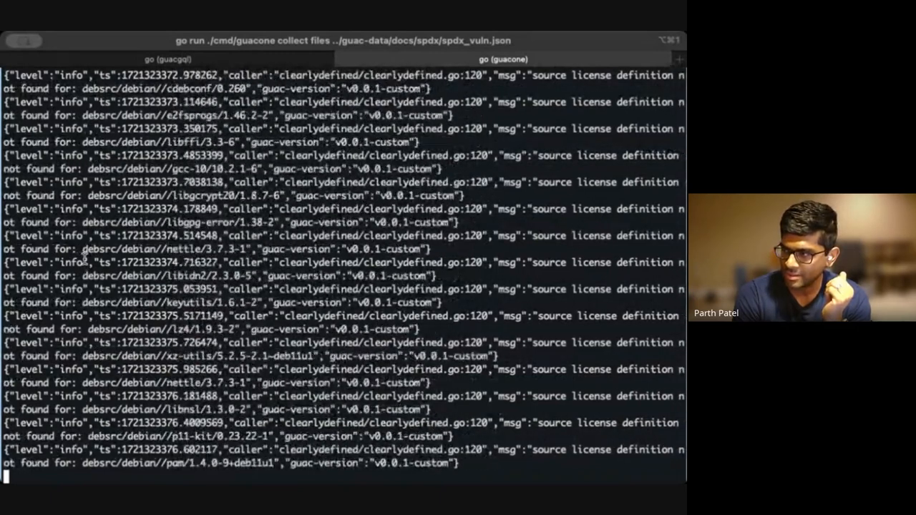
{"action": "scroll", "scroll_direction": "down", "scroll_amount": 3}
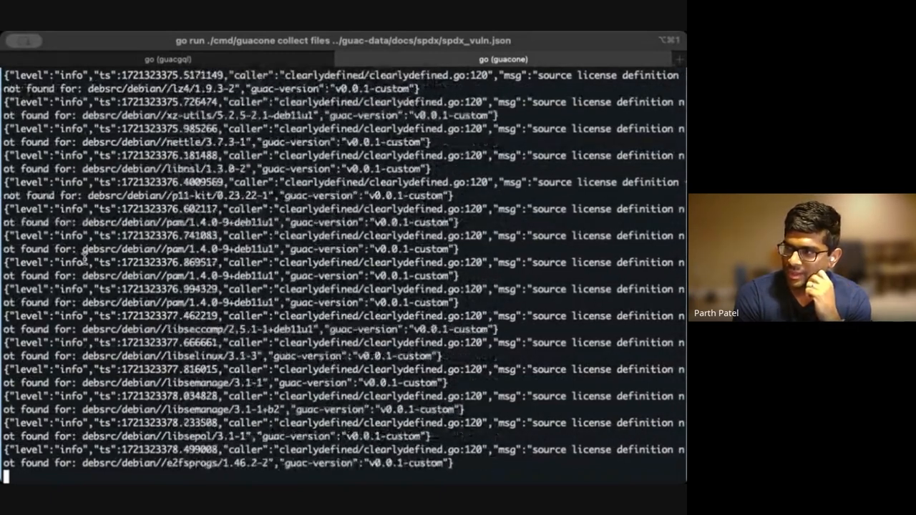
{"action": "scroll", "scroll_direction": "down", "scroll_amount": 3}
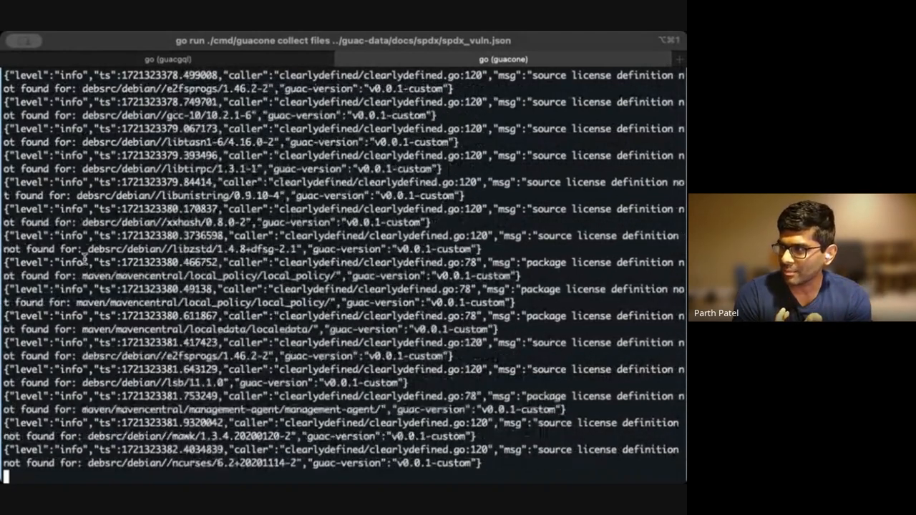
{"action": "scroll", "scroll_direction": "down", "scroll_amount": 3}
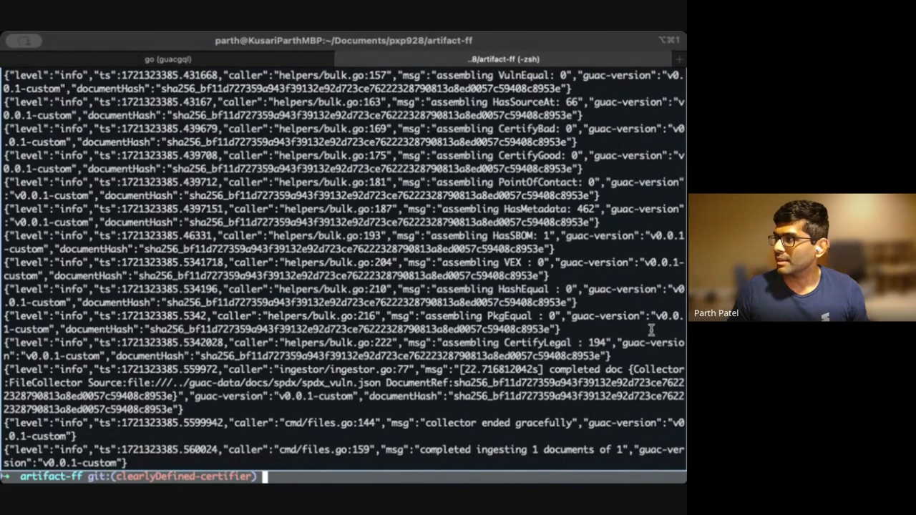
- Highlight the 'assembling Licenses: 69' log entry in the ingest output
{"action": "double_click", "coordinate": [538, 342]}
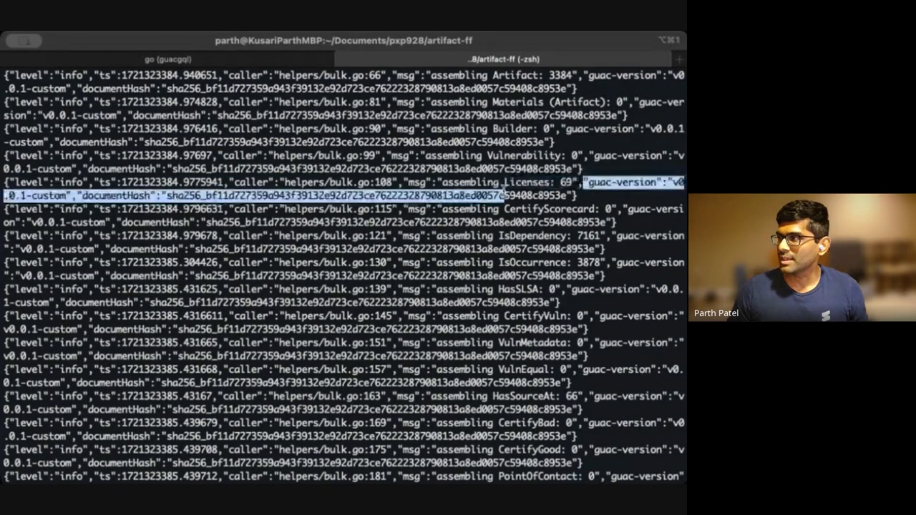
{"action": "scroll", "scroll_direction": "down", "scroll_amount": 3}
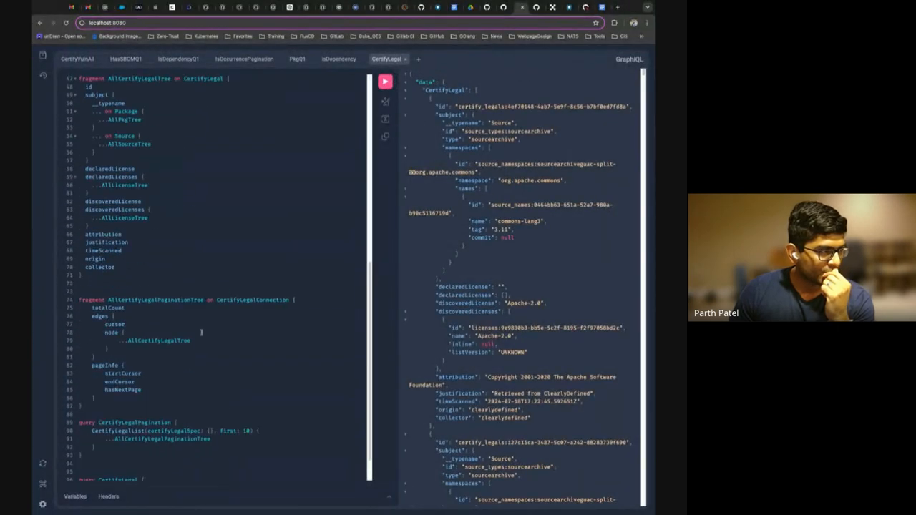
{"action": "scroll", "scroll_direction": "down", "scroll_amount": 3}
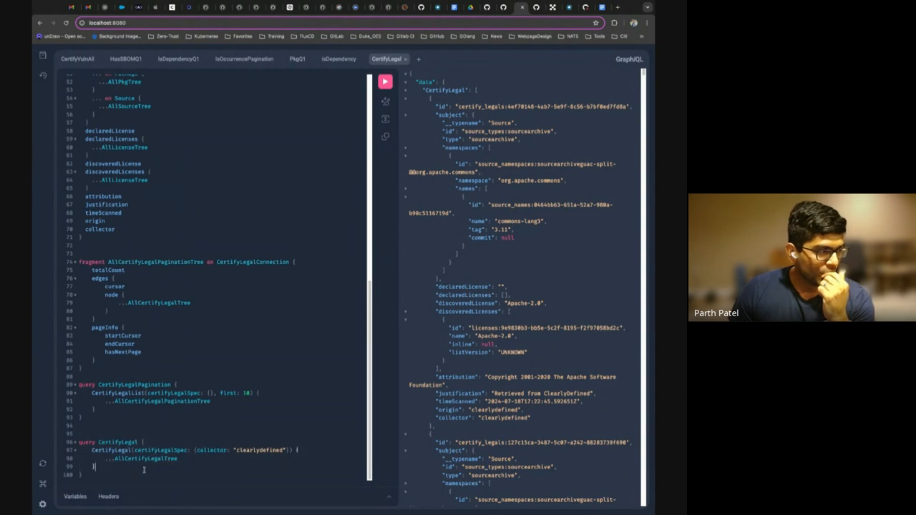
{"action": "double_click", "coordinate": [259, 450]}
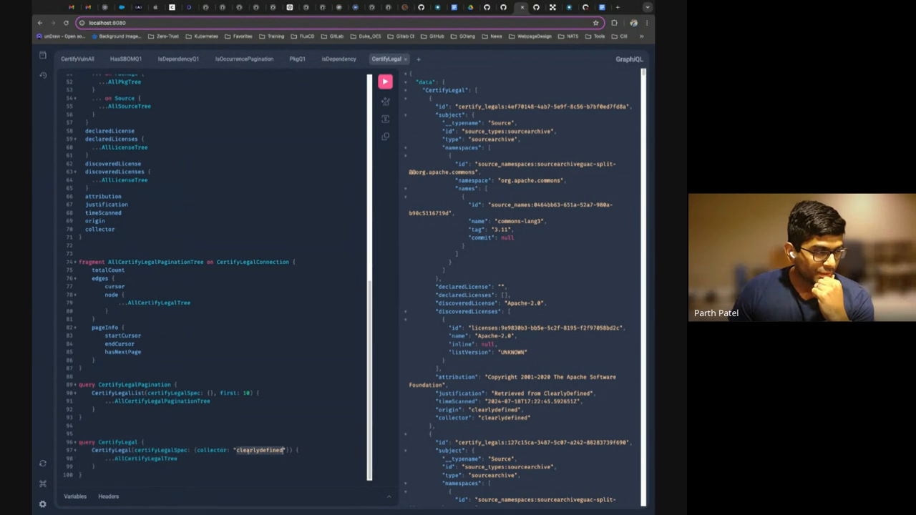
{"action": "mouse_move", "coordinate": [567, 168]}
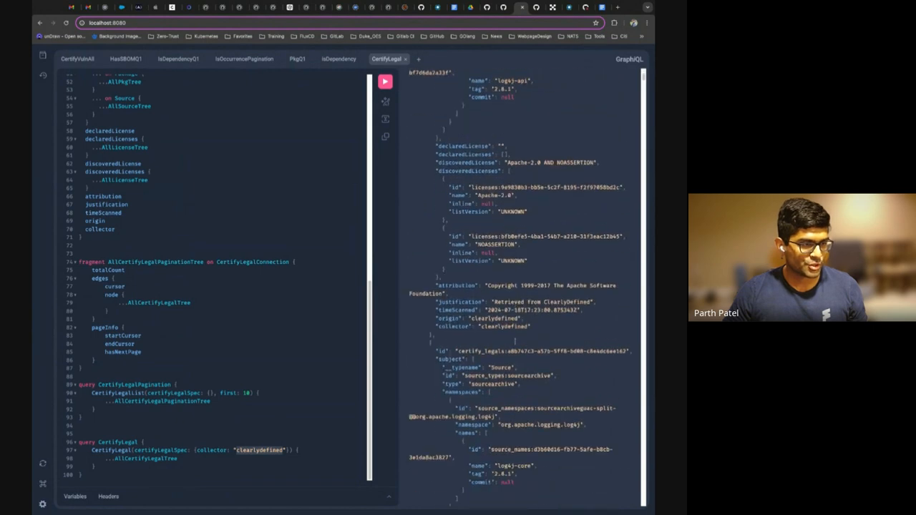
- Scroll through the log4j results toward the CertifyVulnAll query document
{"action": "scroll", "scroll_direction": "down", "scroll_amount": 3}
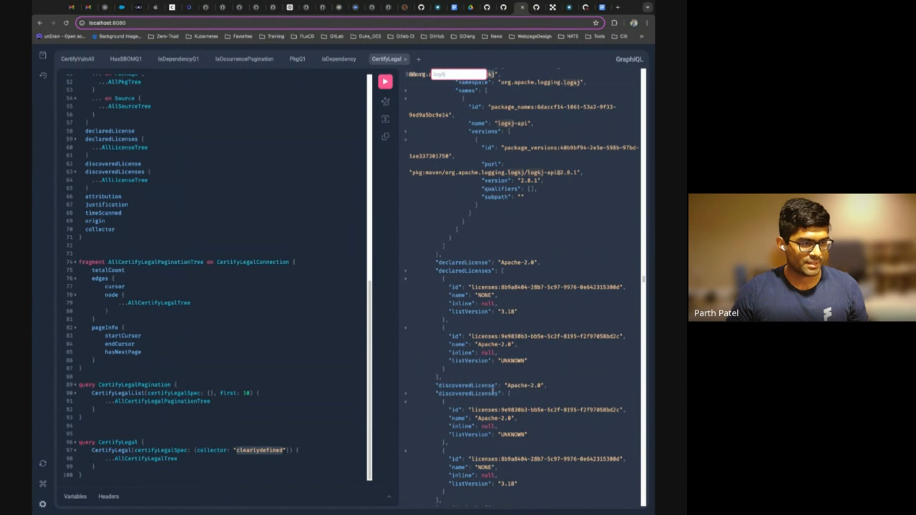
{"action": "scroll", "scroll_direction": "down", "scroll_amount": 3}
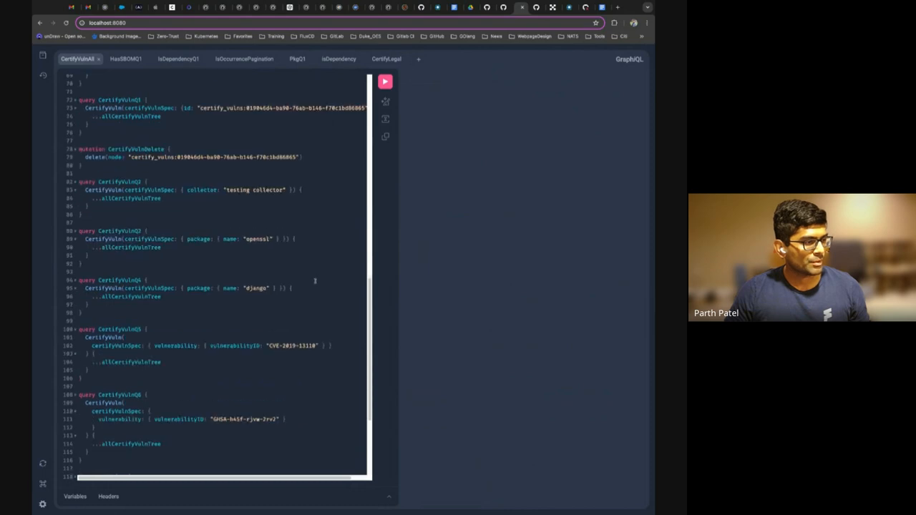
- Run the CertifyVulnAll query, then switch to the HasSBOM document
{"action": "left_click", "coordinate": [385, 81]}
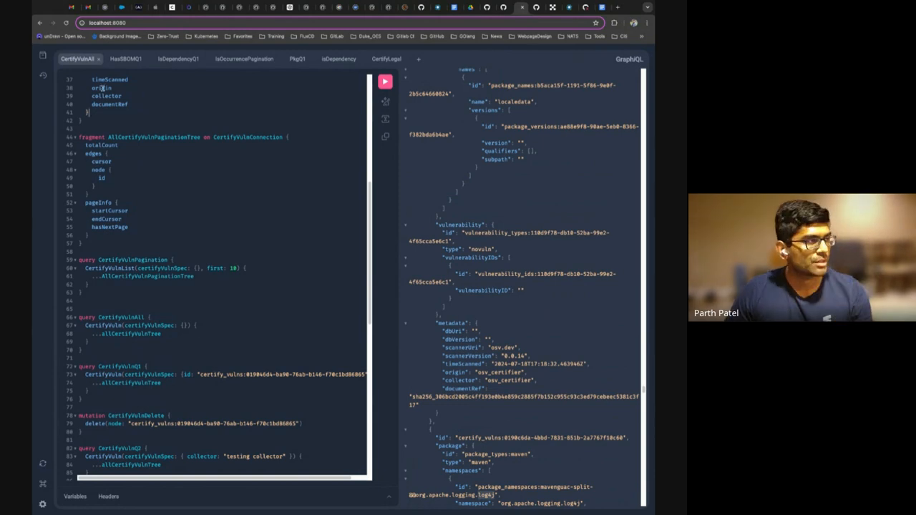
{"action": "left_click", "coordinate": [124, 59]}
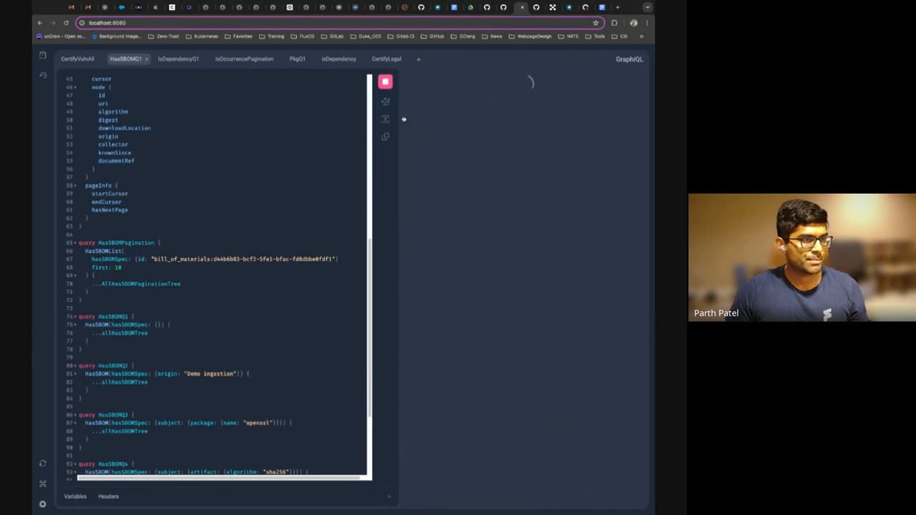
- Run HasSBOMQ1 to list the vul-image-latest SBOM and its id
{"action": "left_click", "coordinate": [385, 81]}
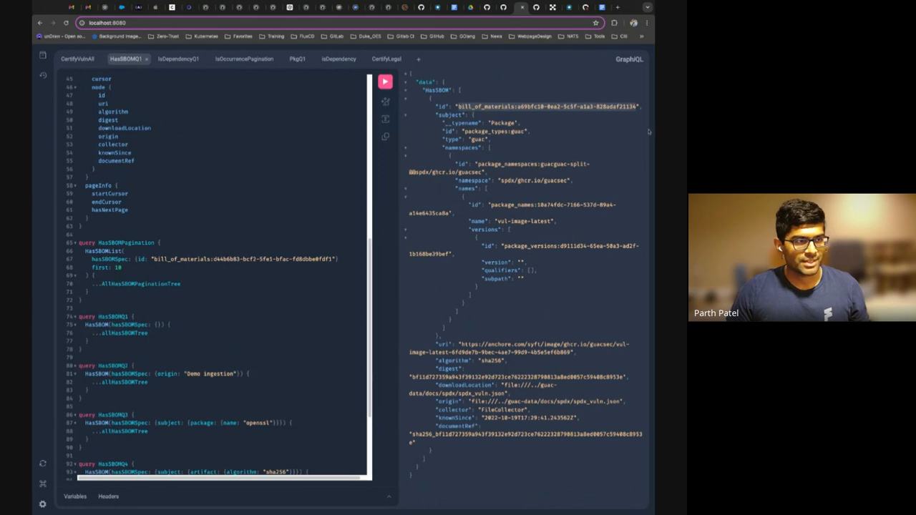
{"action": "scroll", "scroll_direction": "down", "scroll_amount": 3}
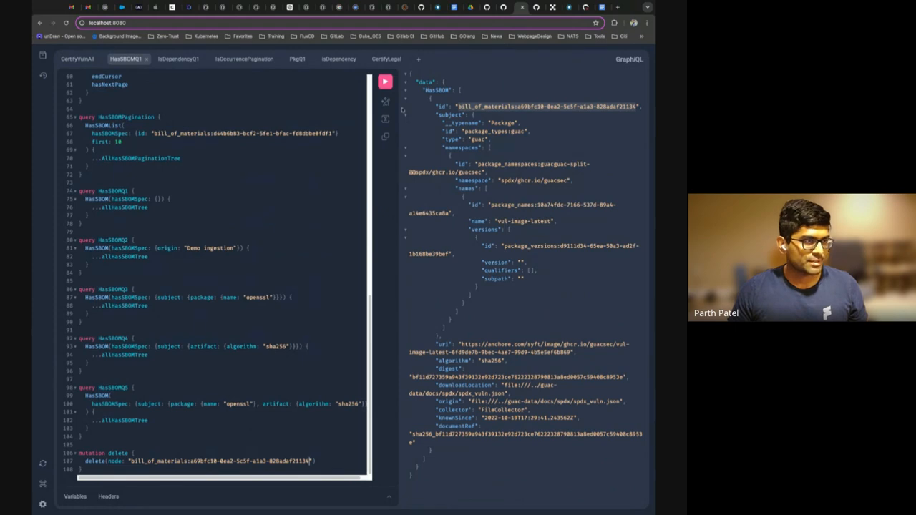
{"action": "mouse_move", "coordinate": [385, 82]}
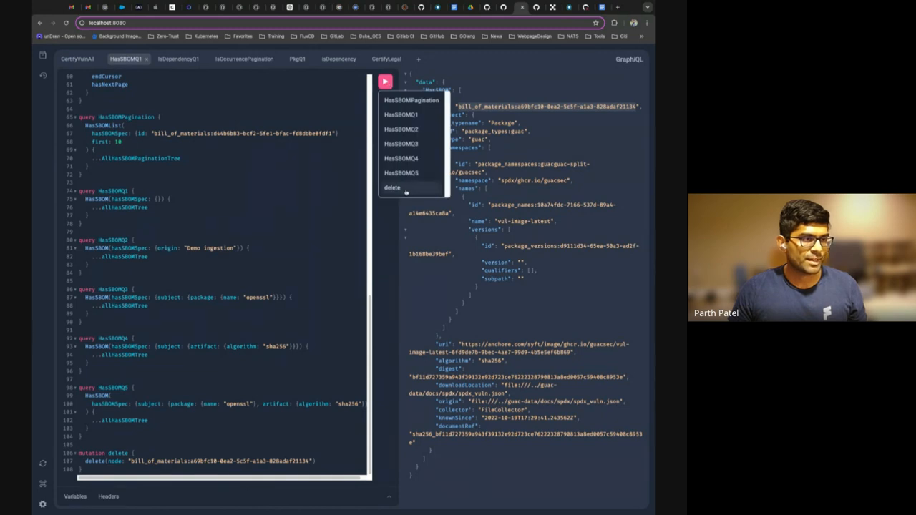
- Run the delete mutation on the SBOM, then move to IsDependencyQ1
{"action": "left_click", "coordinate": [392, 188]}
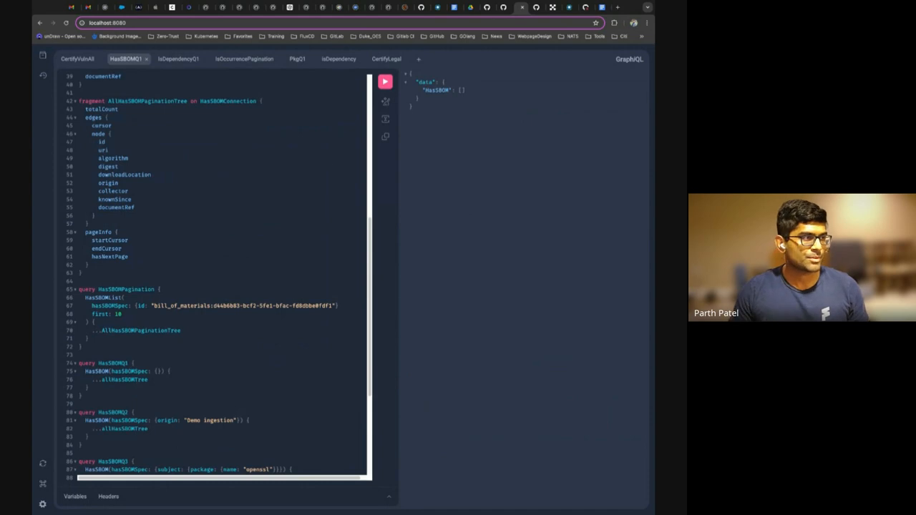
{"action": "left_click", "coordinate": [177, 59]}
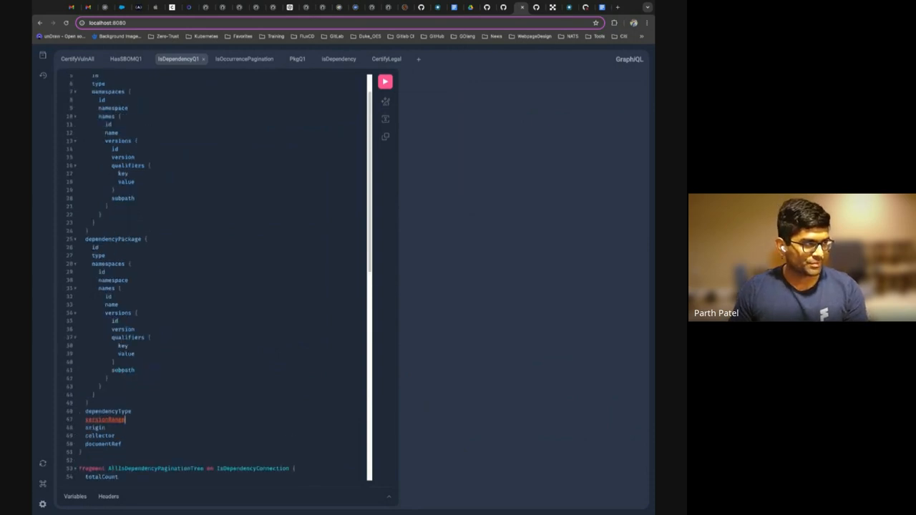
- Review the IsDependencyQ1 document and its operations dropdown before returning to CertifyVulnAll
{"action": "scroll", "scroll_direction": "down", "scroll_amount": 3}
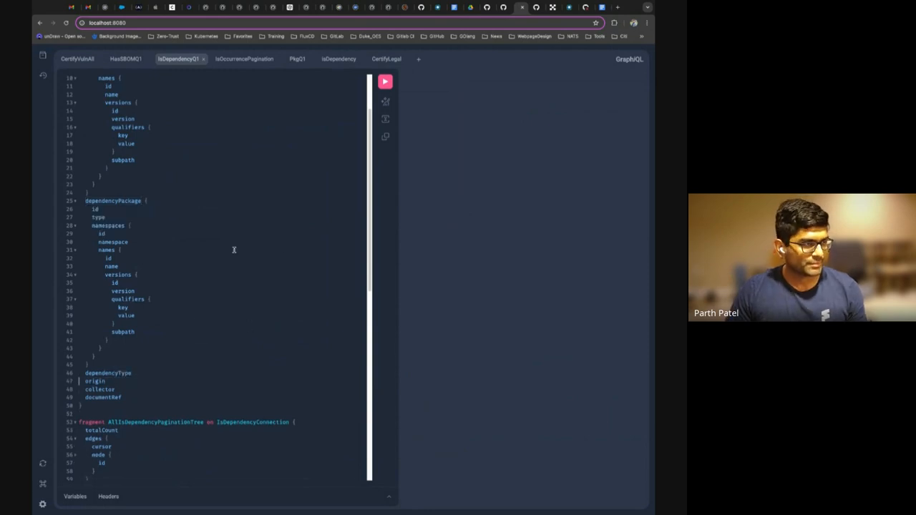
{"action": "scroll", "scroll_direction": "down", "scroll_amount": 3}
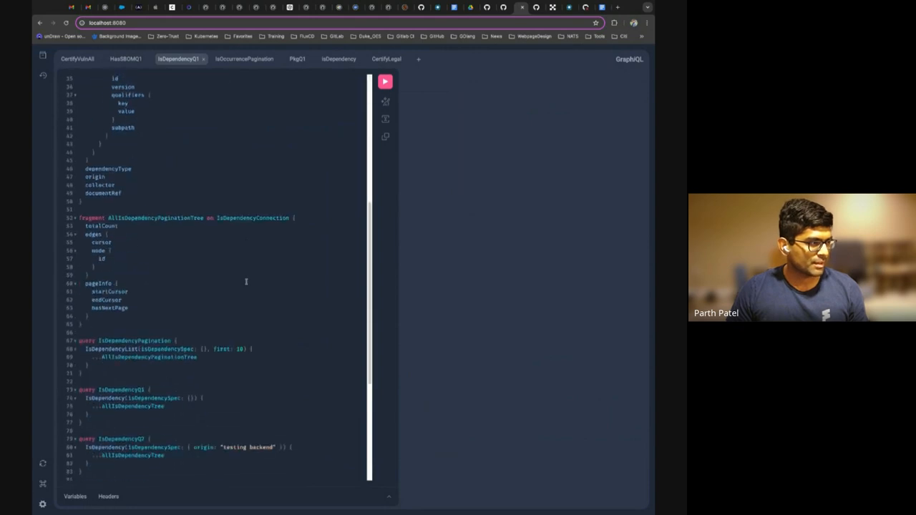
{"action": "left_click", "coordinate": [385, 81]}
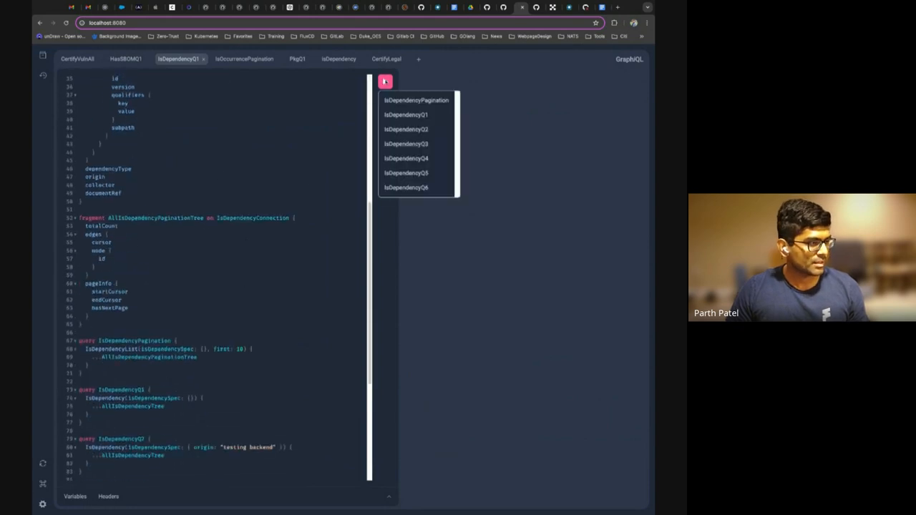
{"action": "left_click", "coordinate": [385, 81]}
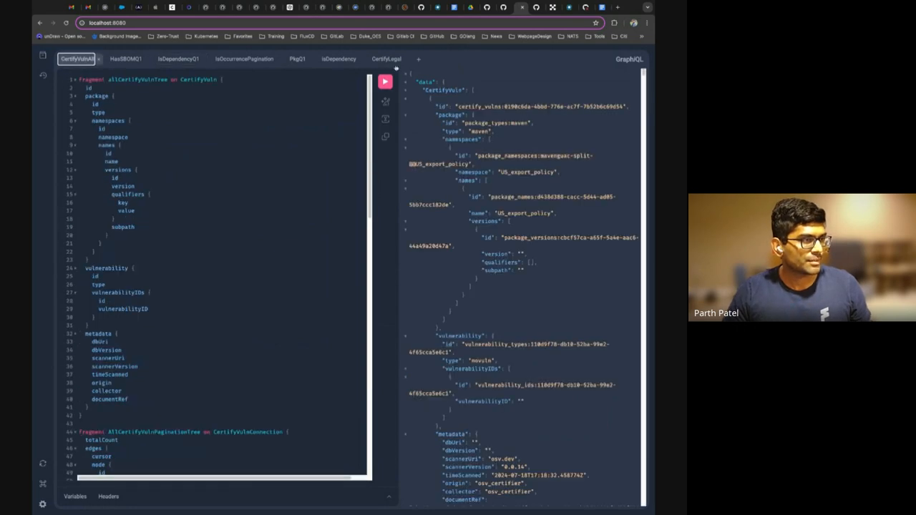
- Run CertifyVulnAll to list certified vulnerabilities, then go back to the HasSBOMQ1 document
{"action": "left_click", "coordinate": [385, 81]}
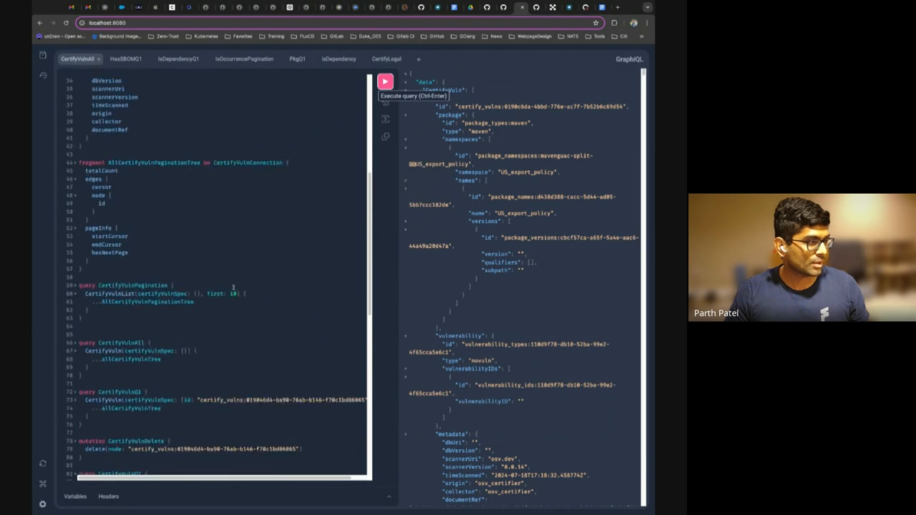
{"action": "left_click", "coordinate": [385, 81]}
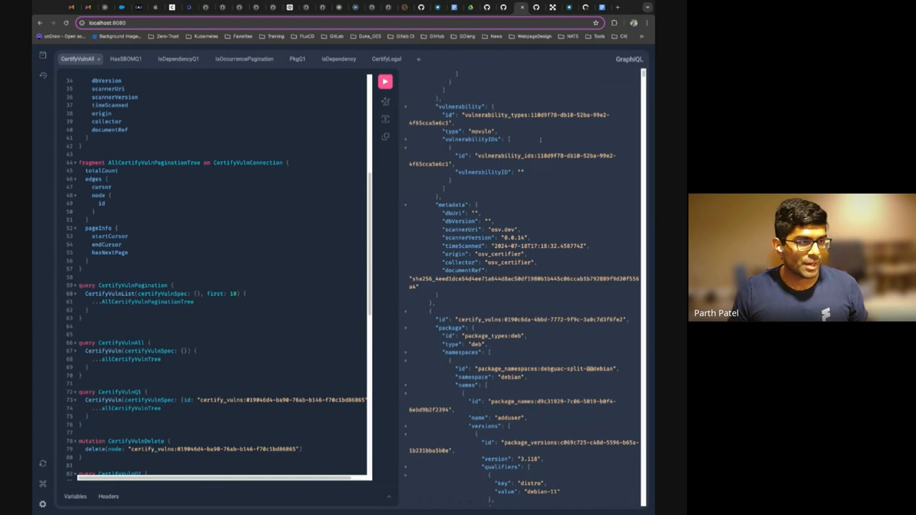
{"action": "scroll", "scroll_direction": "down", "scroll_amount": 3}
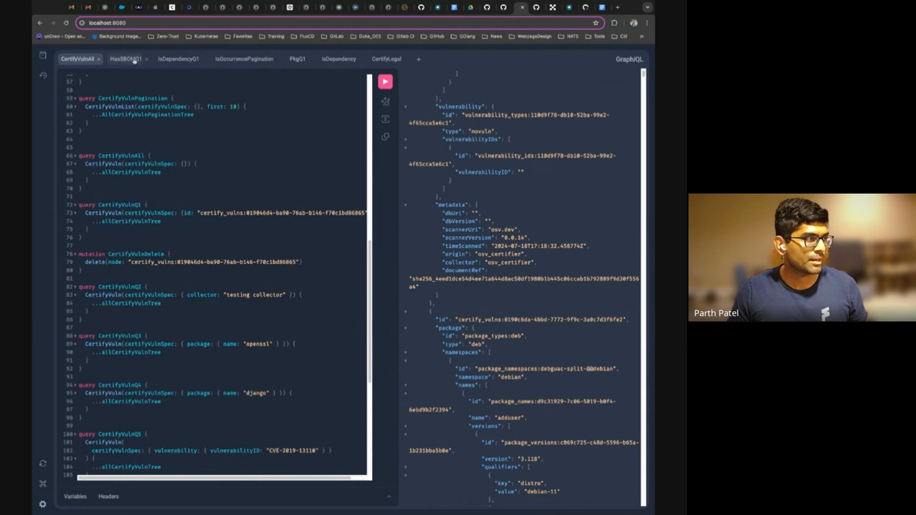
{"action": "left_click", "coordinate": [126, 59]}
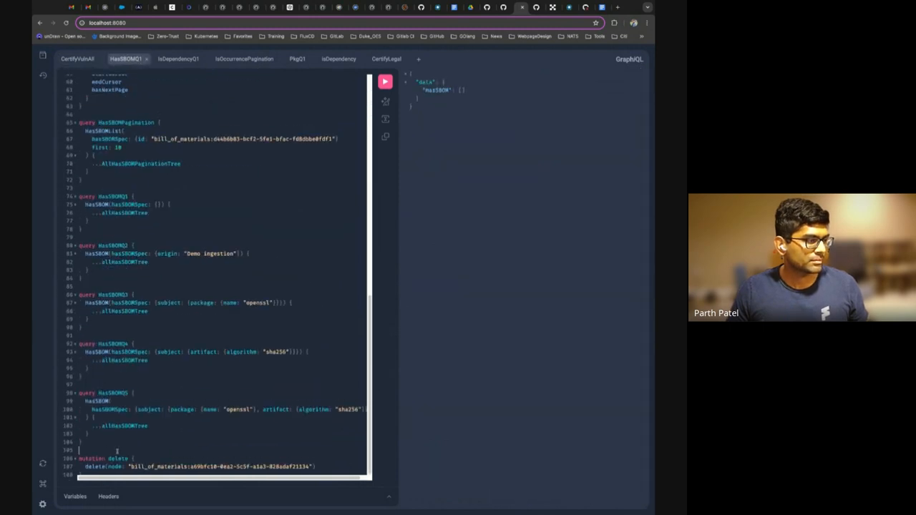
- On the CertifyVuln tab, run the delete mutation for the certify_vulns record's id
{"action": "left_click", "coordinate": [77, 58]}
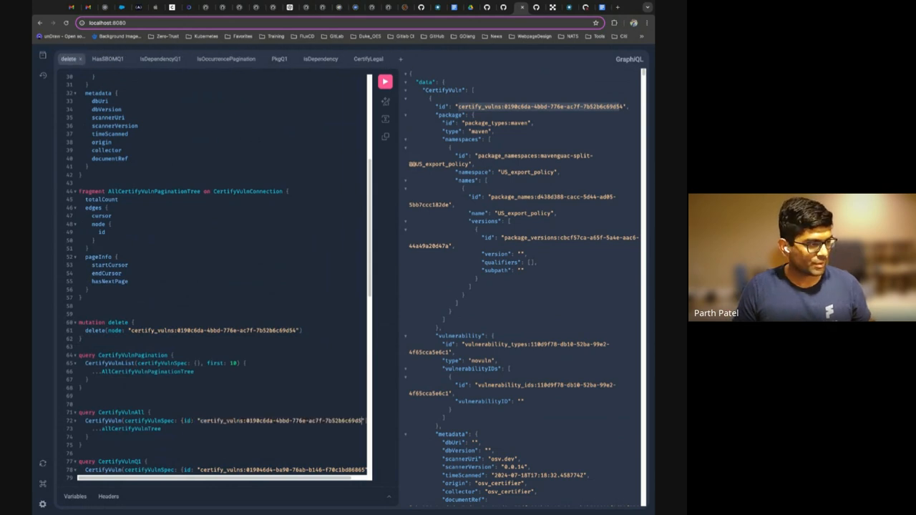
{"action": "left_click", "coordinate": [384, 80]}
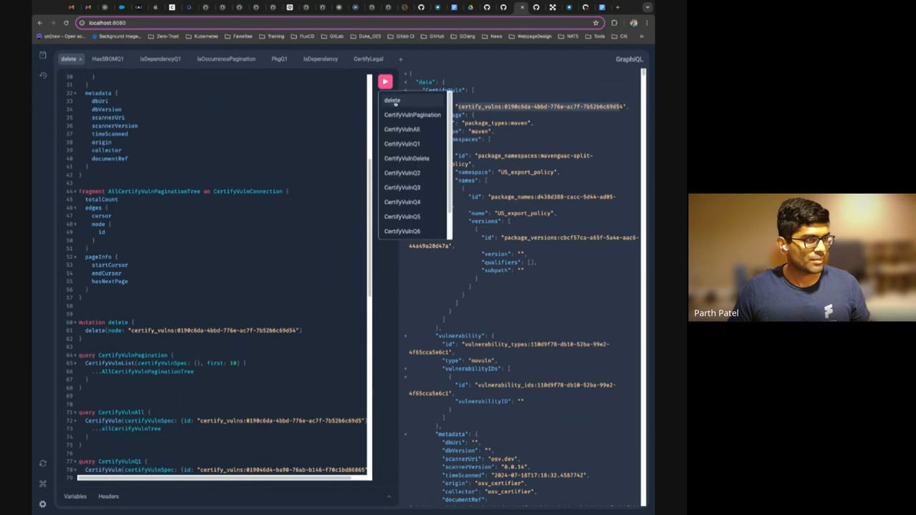
{"action": "left_click", "coordinate": [401, 130]}
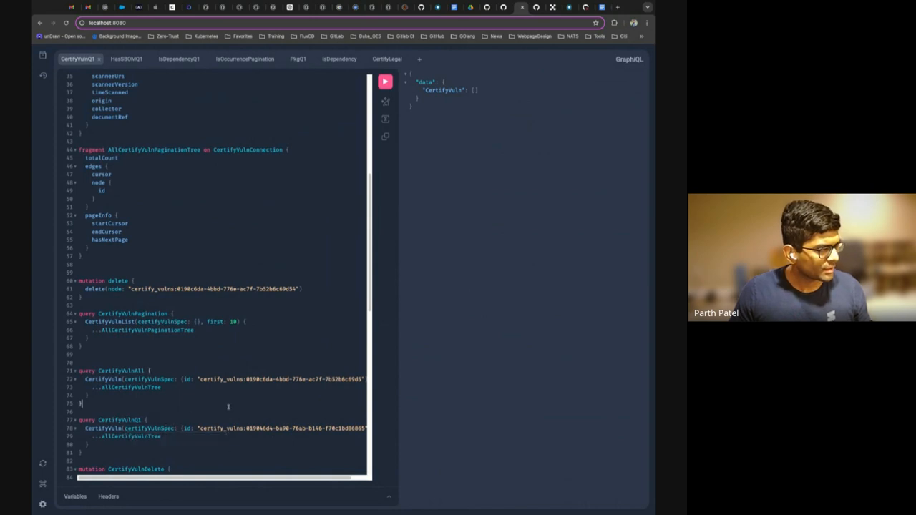
- Rerun CertifyVulnAll and the delete mutation, comparing 'delete: true' with the invalid uuid error
{"action": "left_click", "coordinate": [385, 81]}
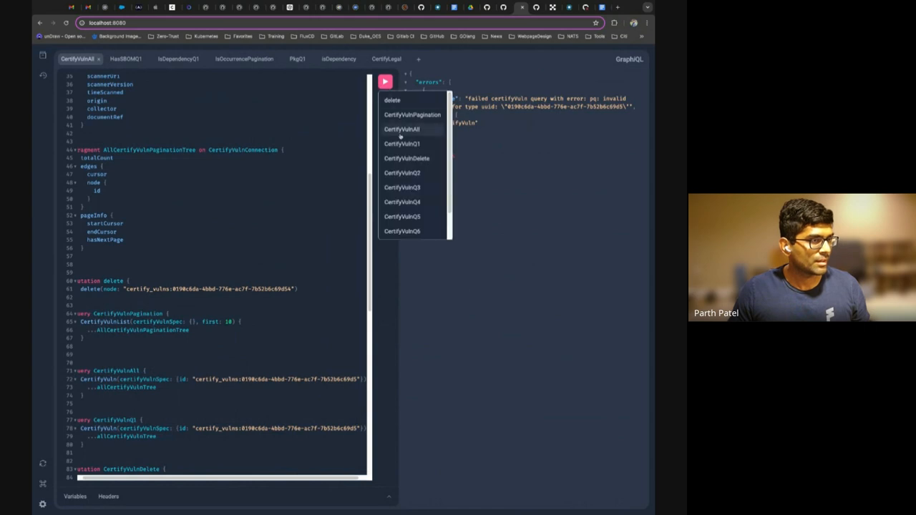
{"action": "left_click", "coordinate": [402, 144]}
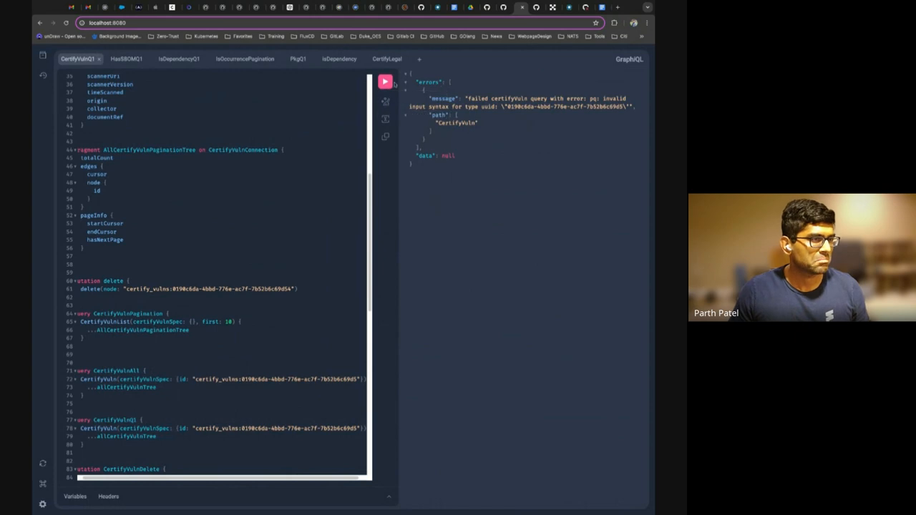
{"action": "left_click", "coordinate": [385, 81]}
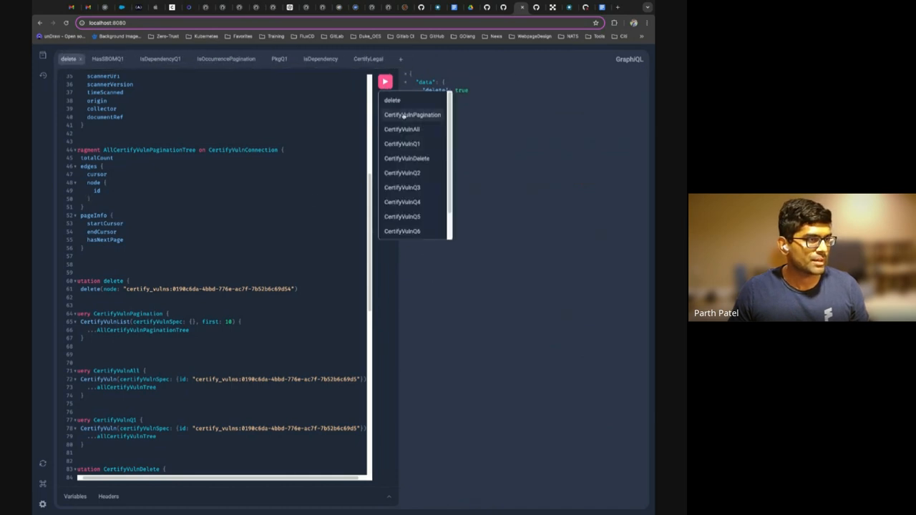
{"action": "left_click", "coordinate": [401, 129]}
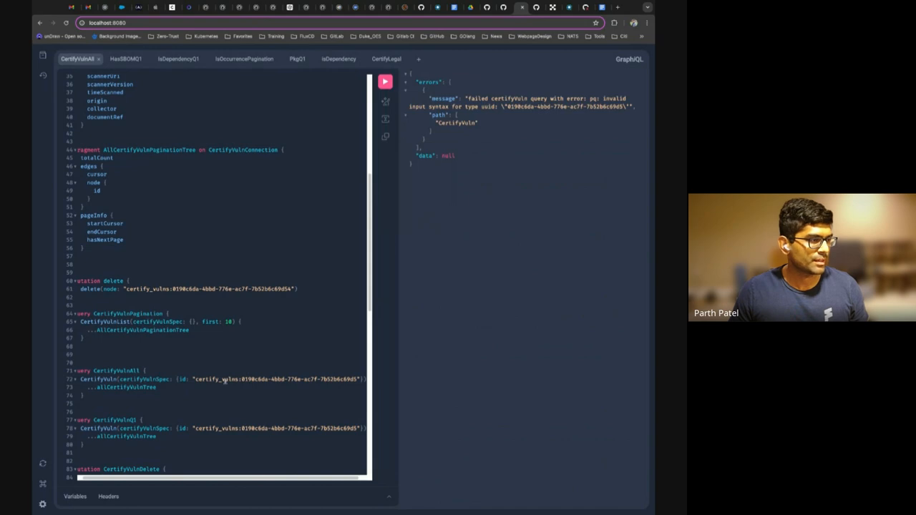